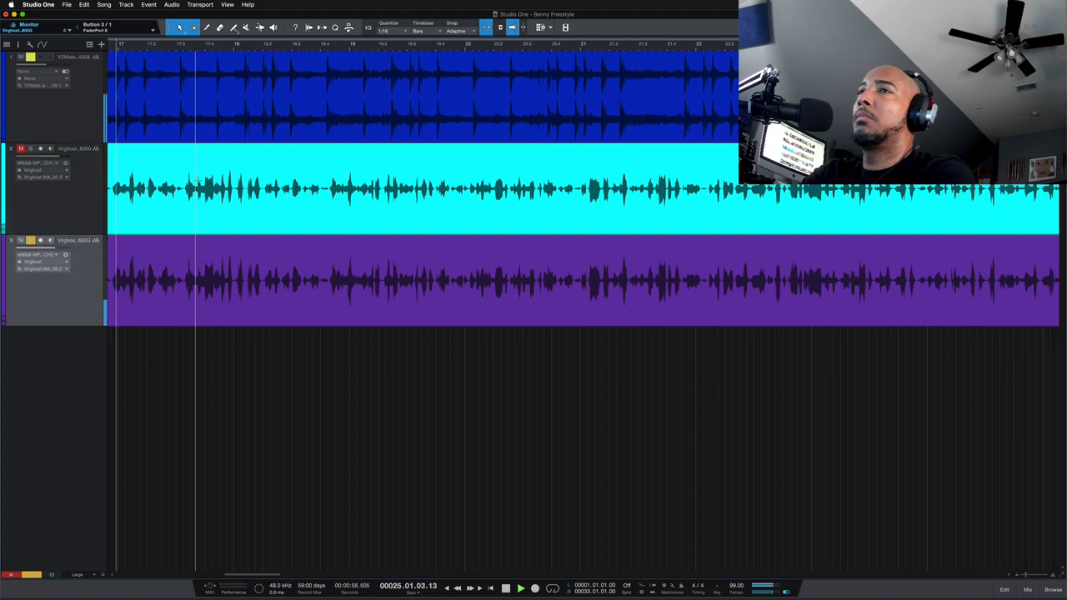
scroll("right", 3)
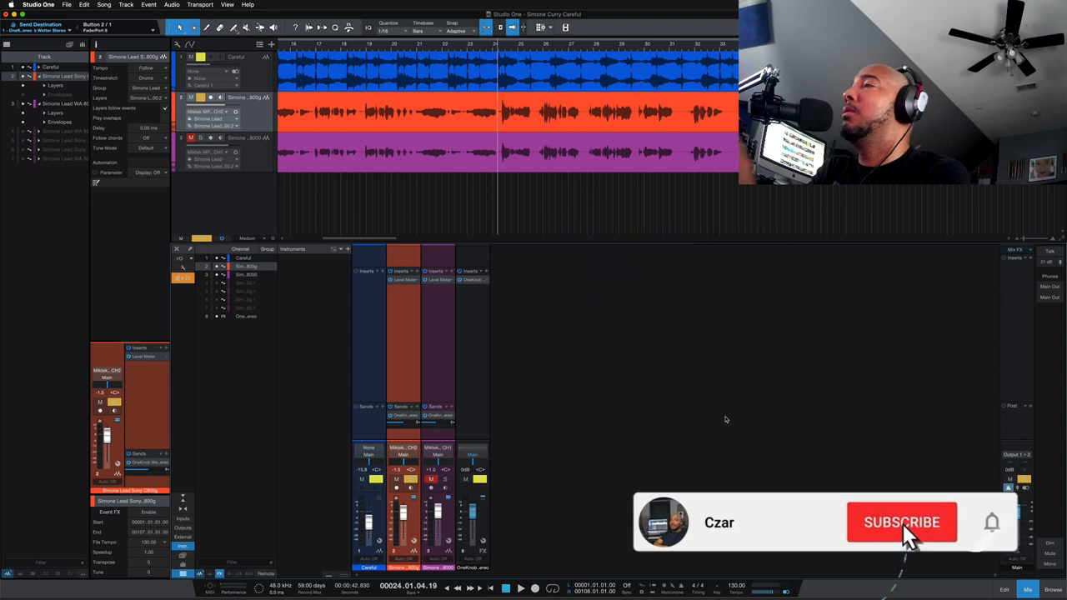
left_click(900, 522)
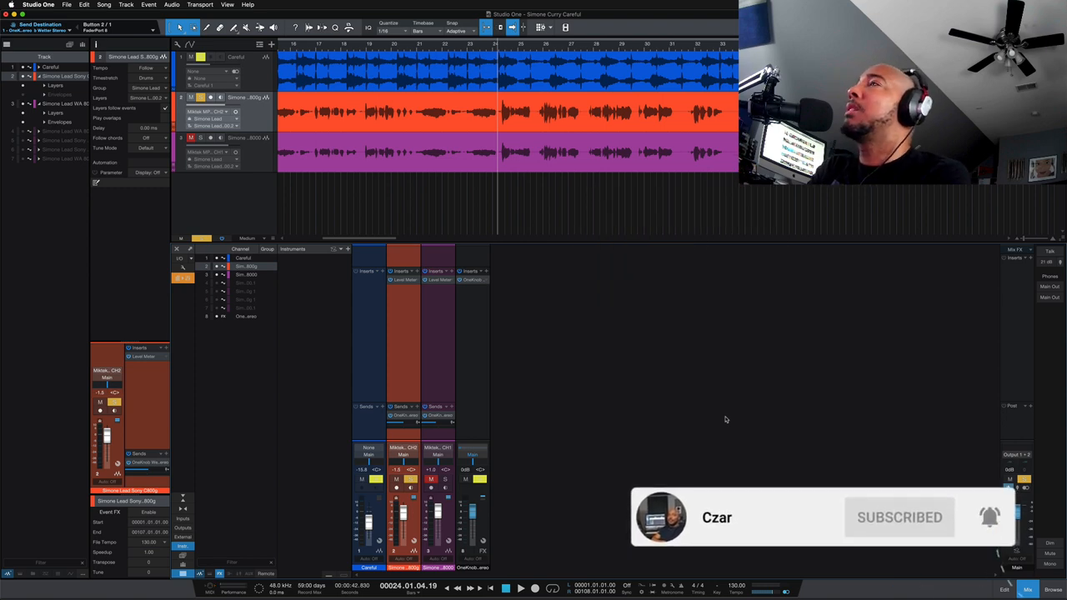